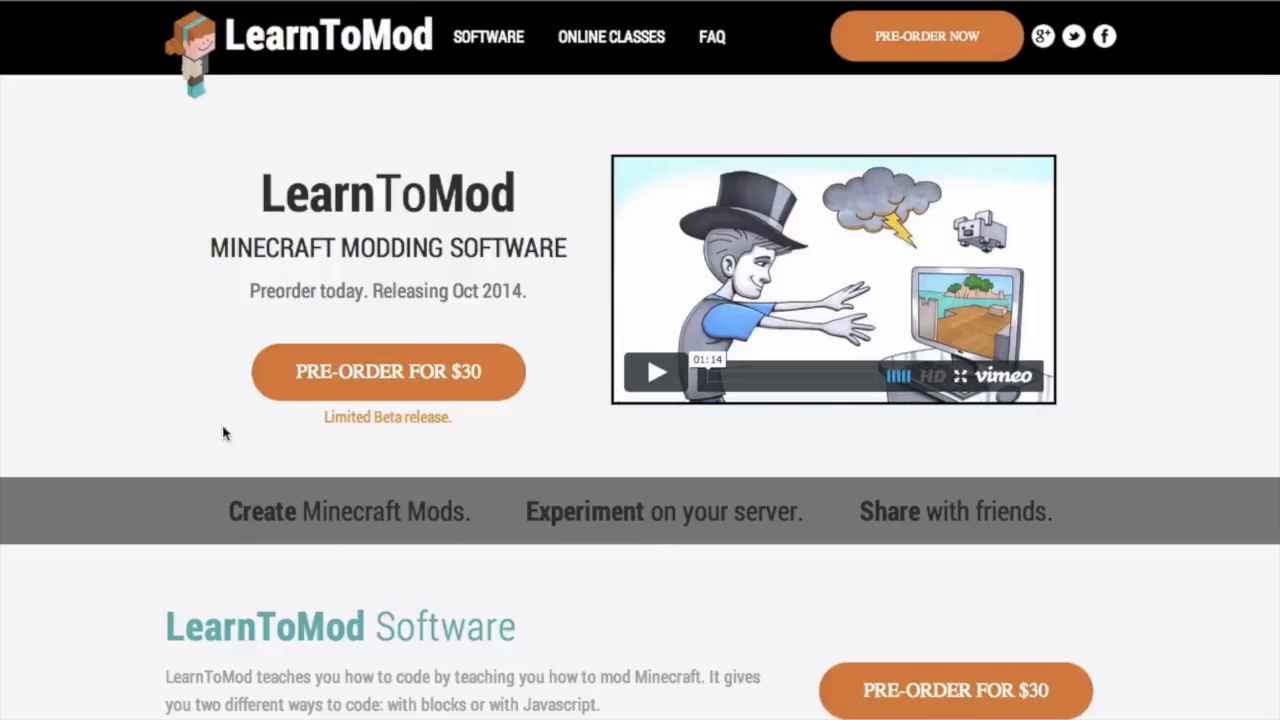
scroll(down, 3)
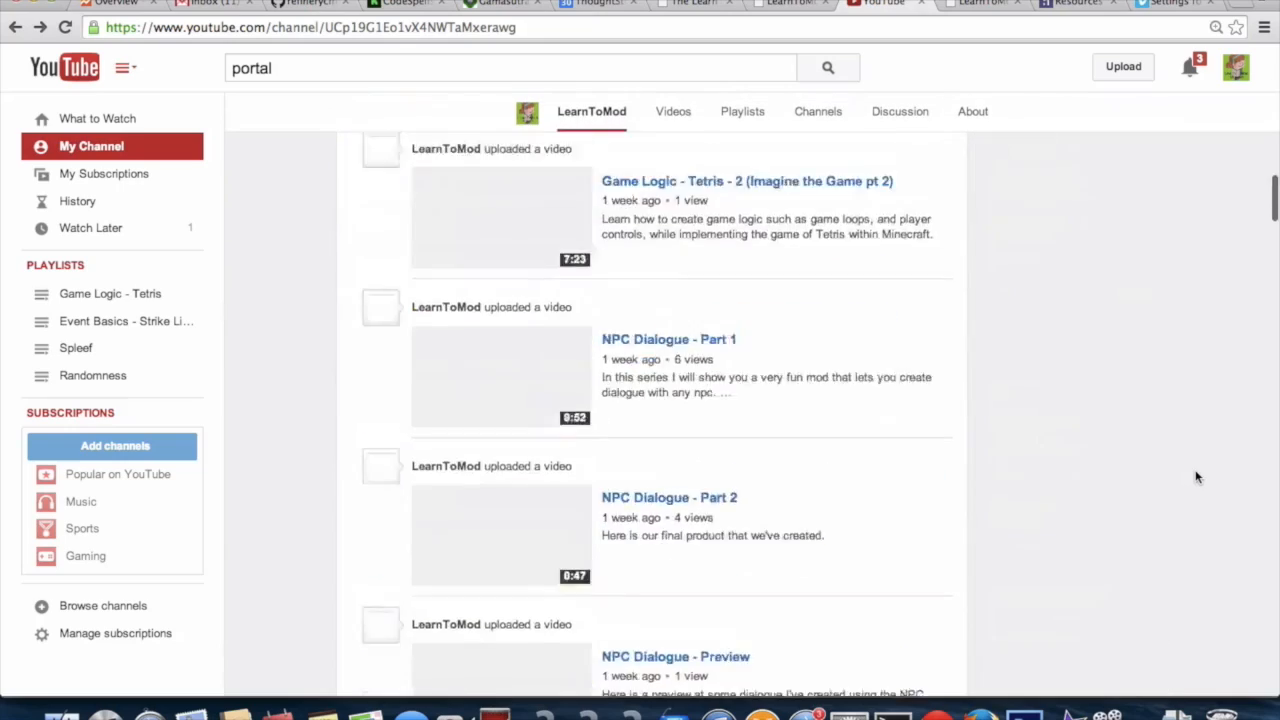
scroll(down, 3)
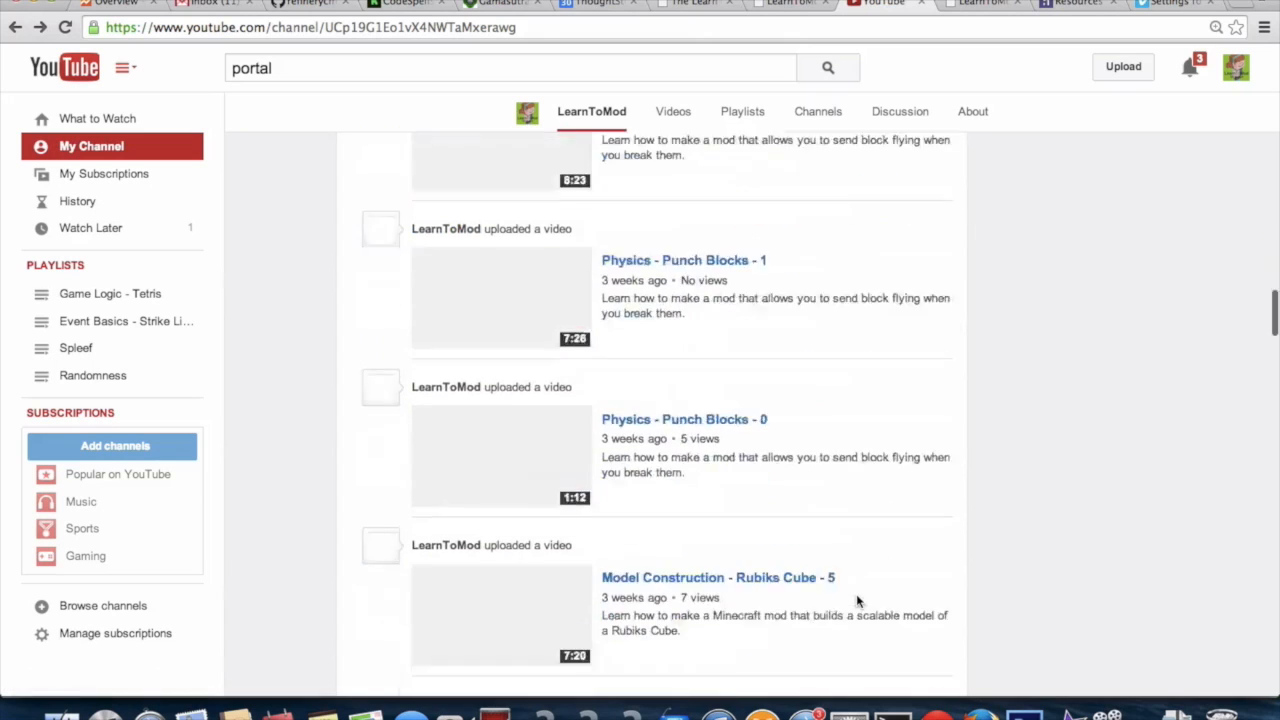
scroll(down, 3)
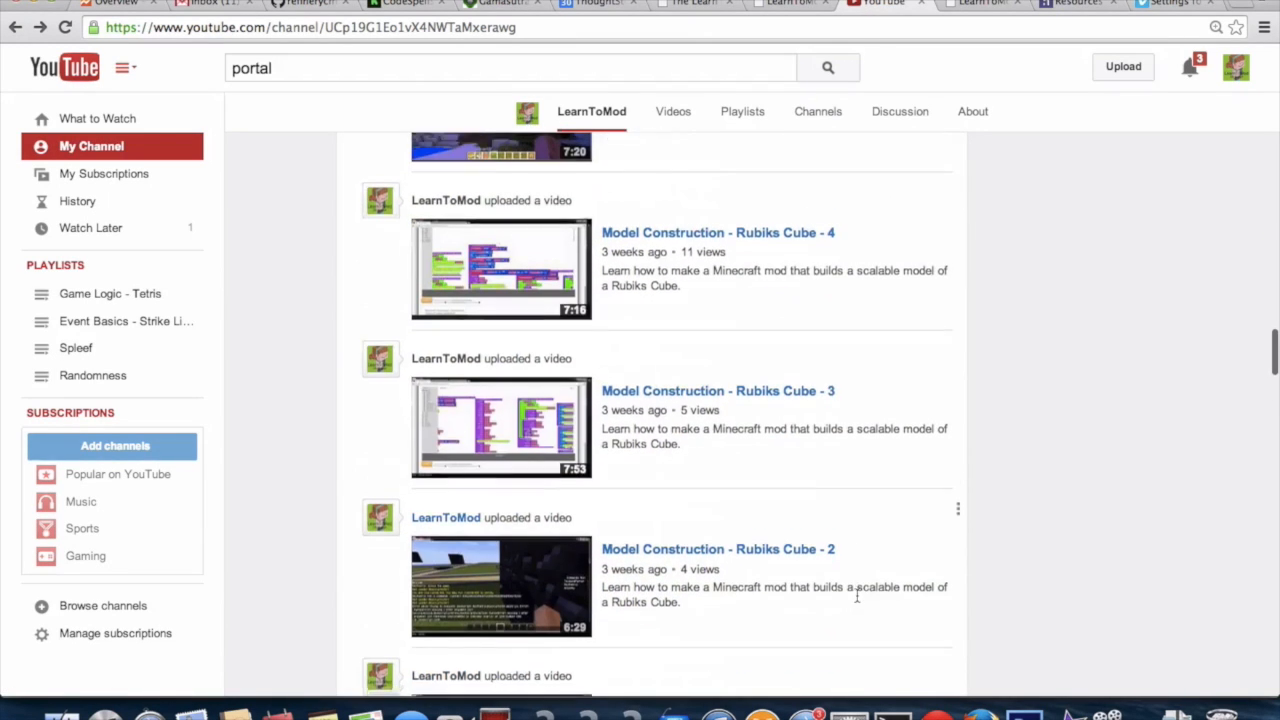
scroll(up, 3)
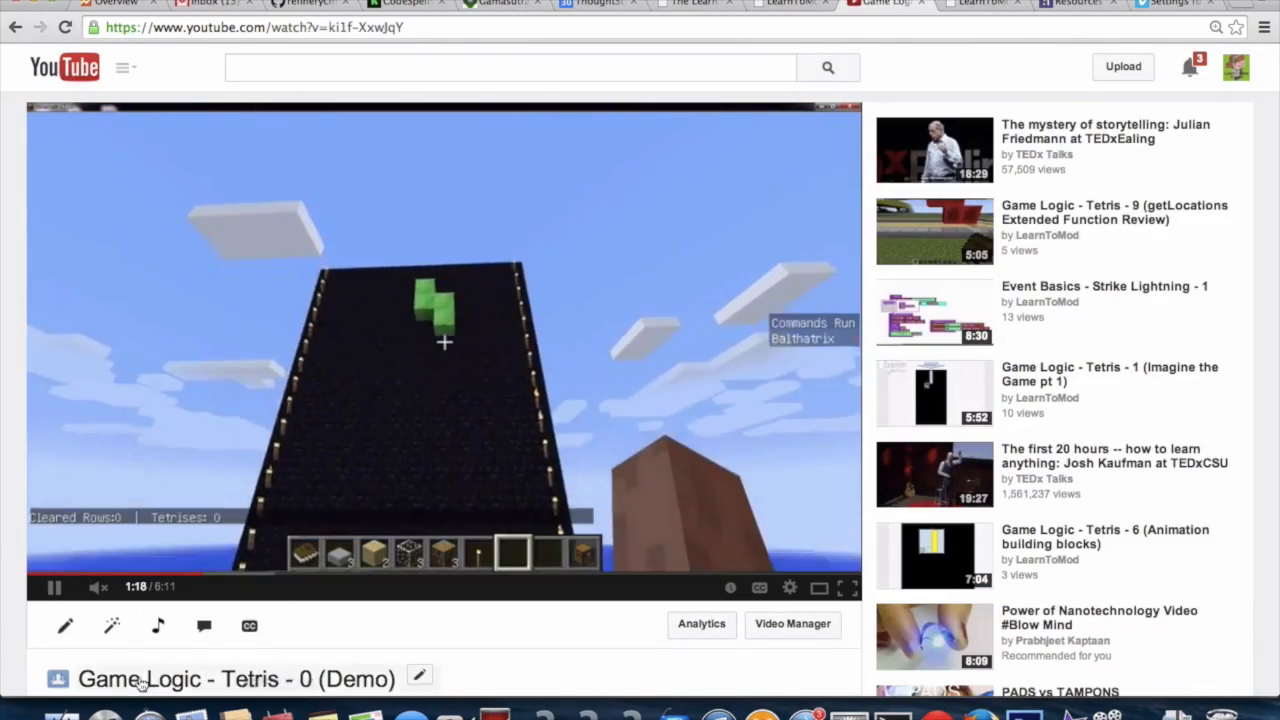
mouse_move(65, 627)
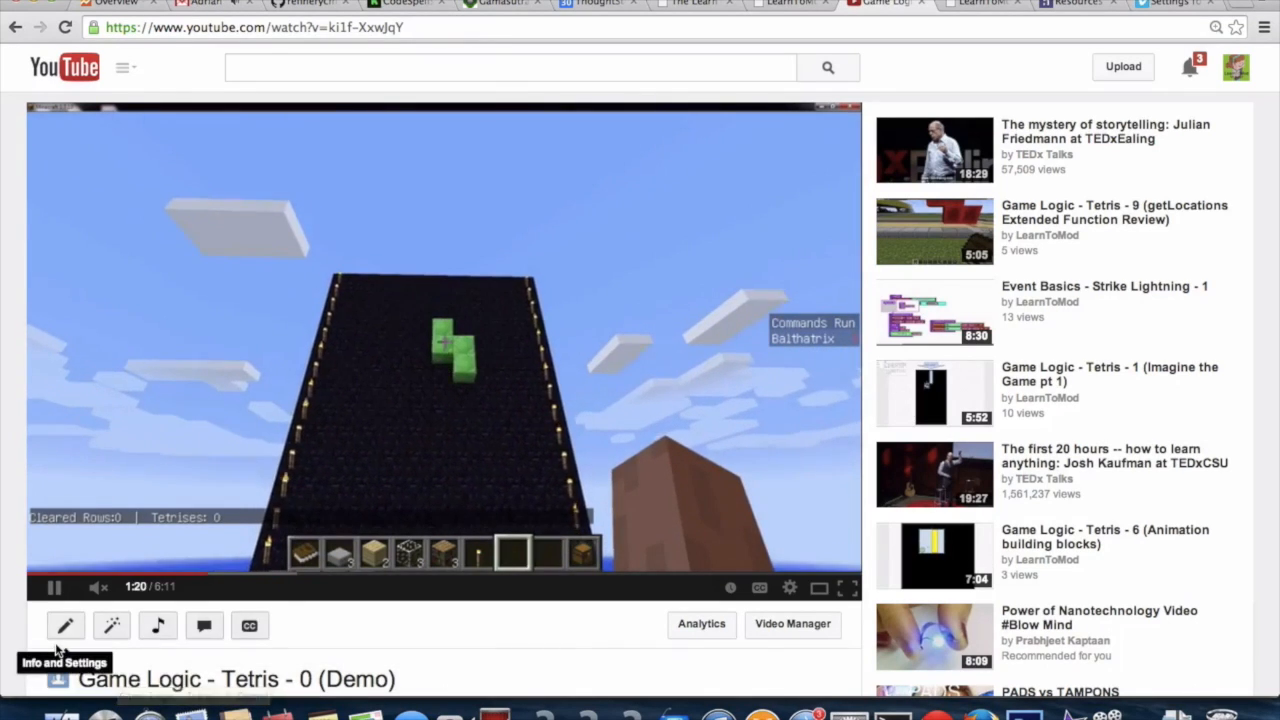